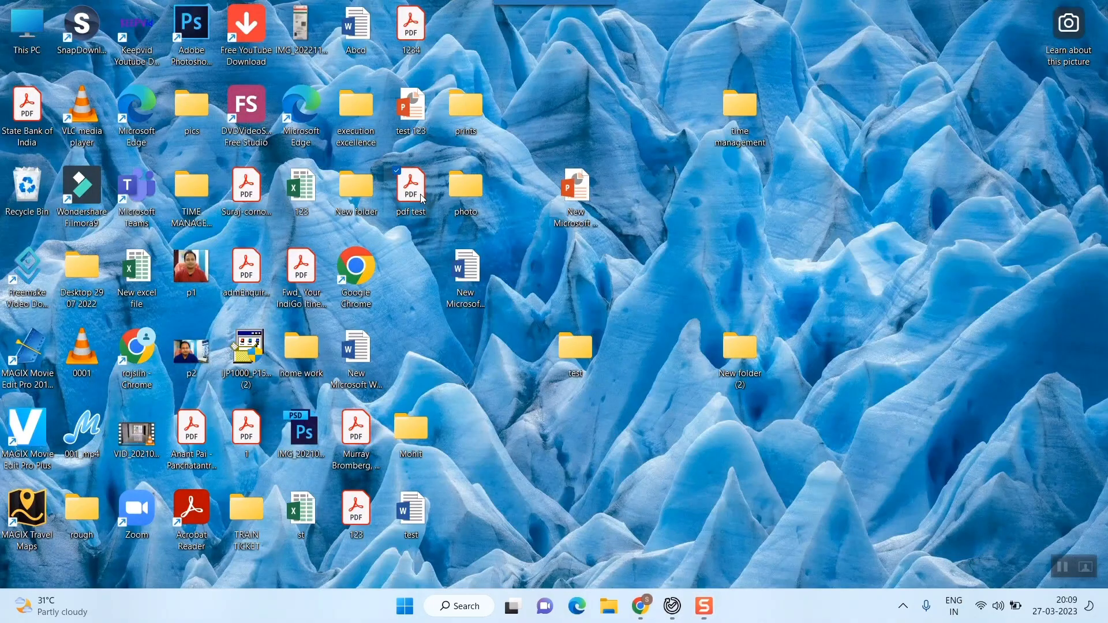
Step: Open pdf test.pdf in Acrobat Reader and expand the Export PDF options
double_click(409, 187)
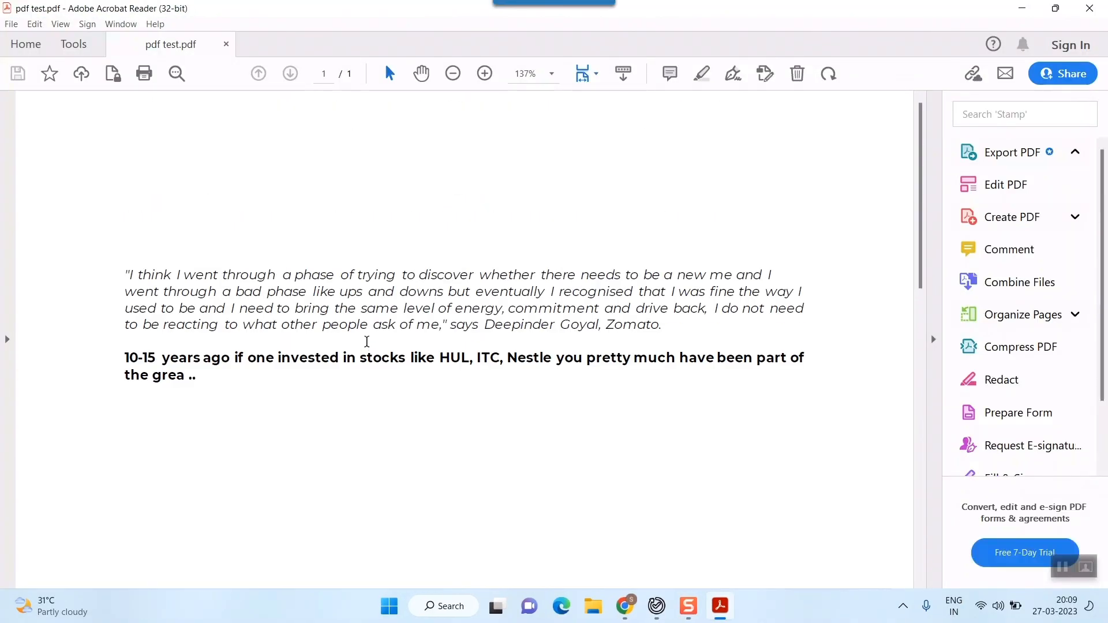
left_click(1011, 152)
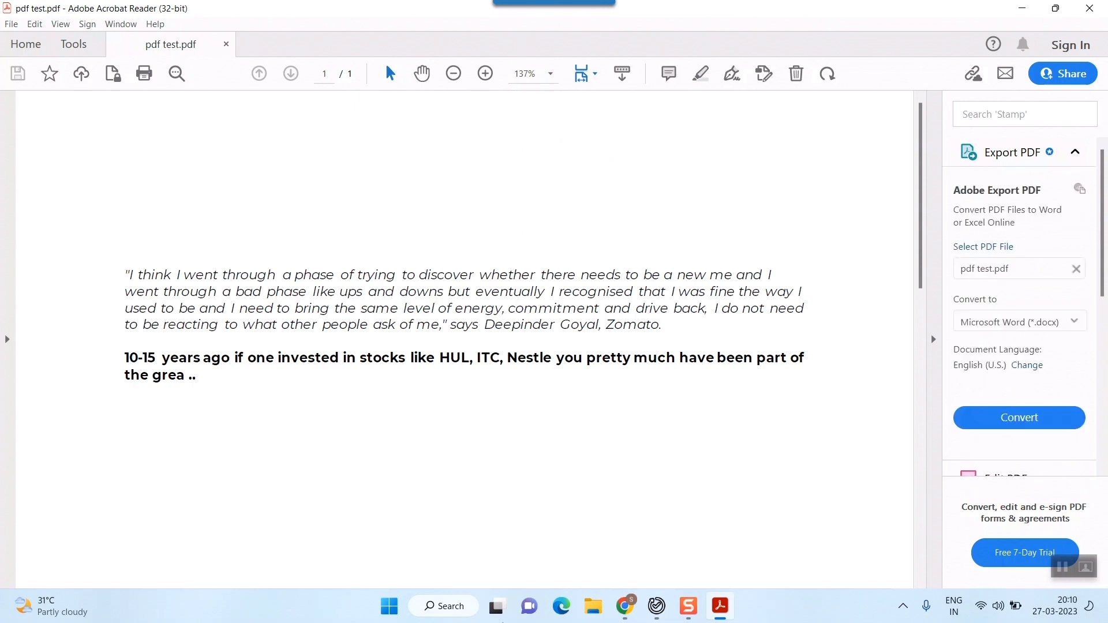
mouse_move(678, 557)
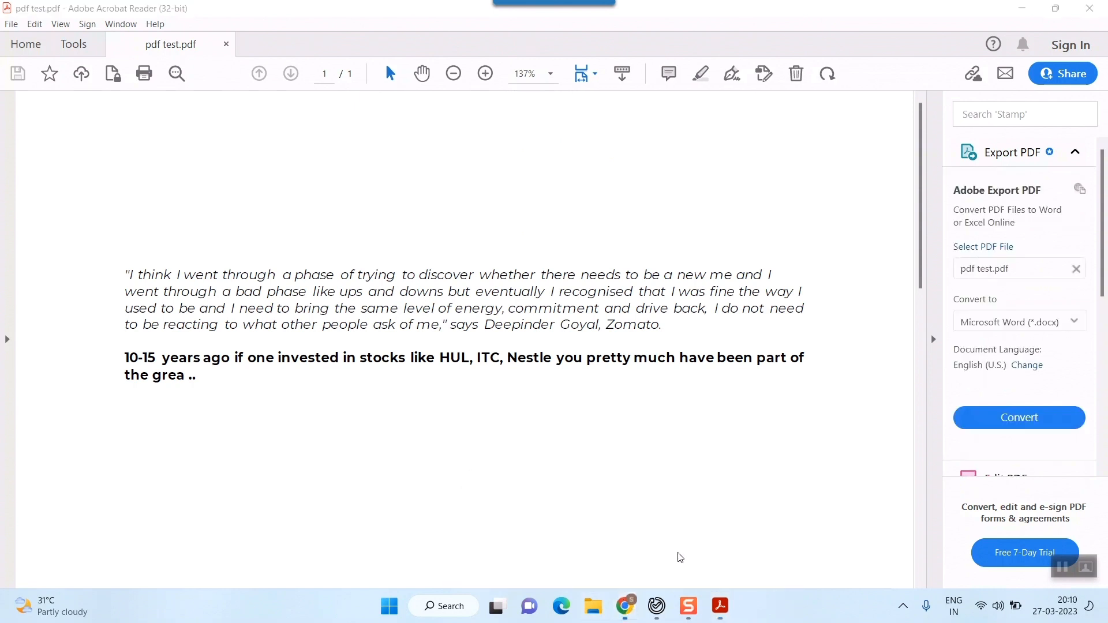
left_click(624, 606)
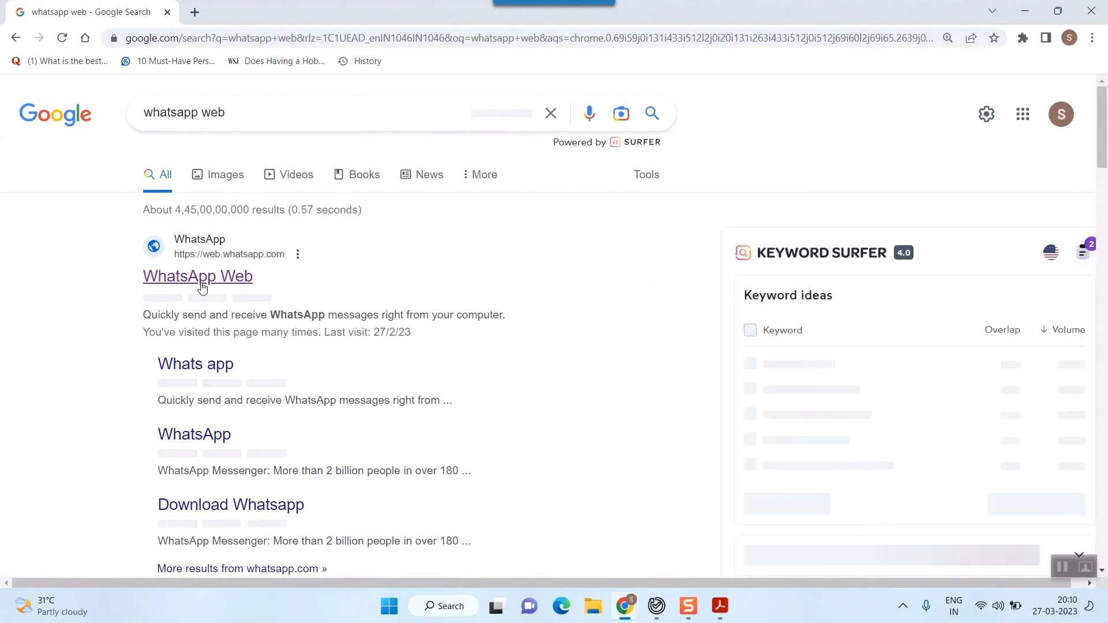
Step: Follow the WhatsApp Web link in the Google search results
left_click(198, 276)
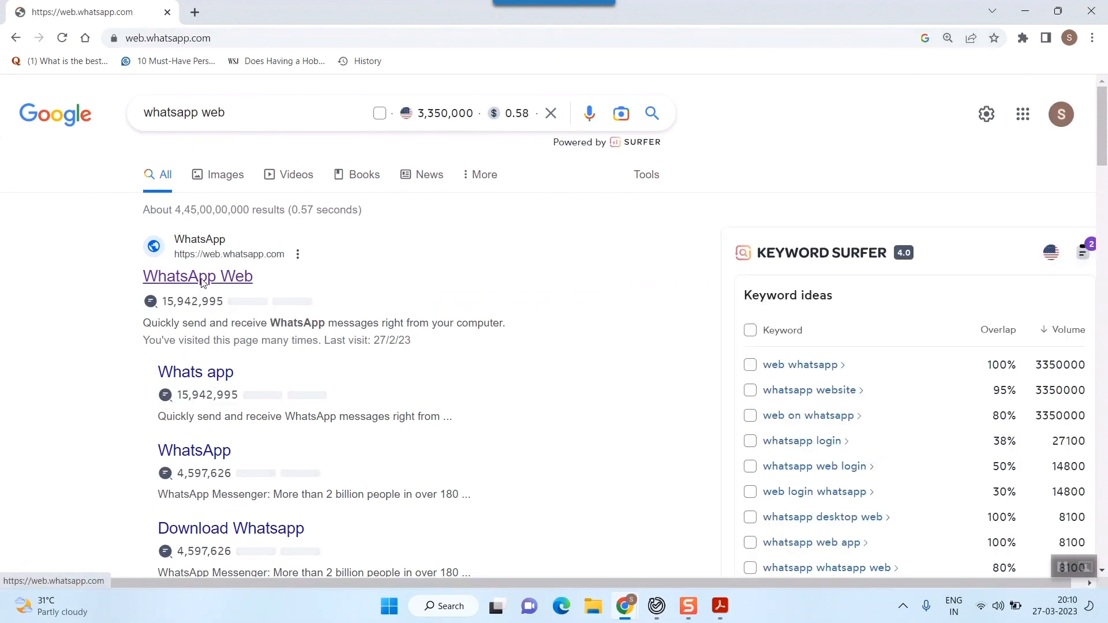
left_click(197, 276)
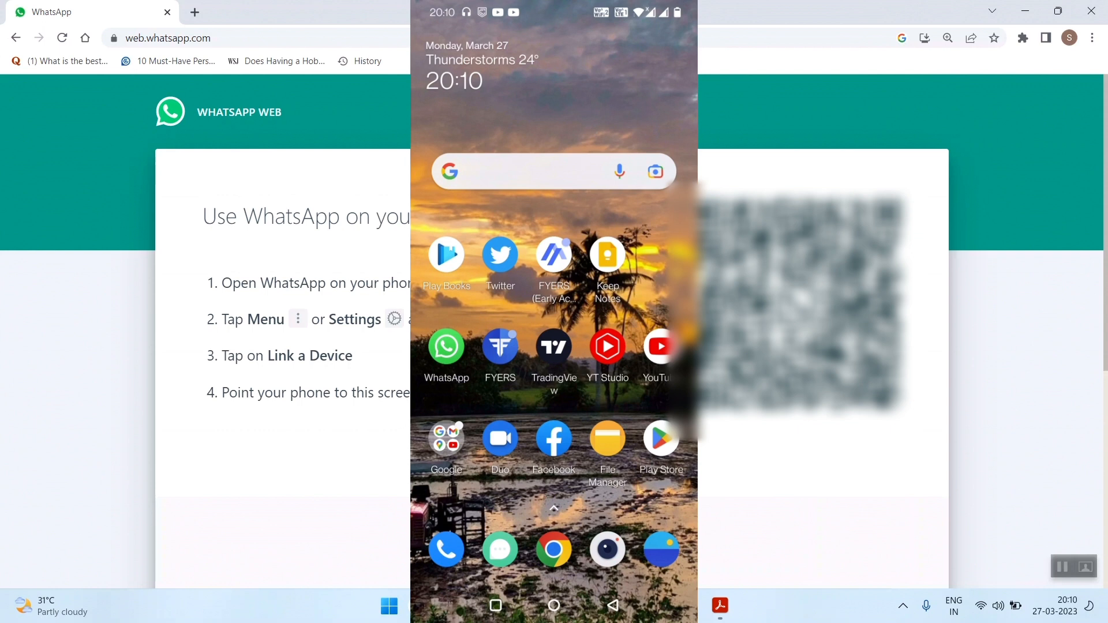
Step: On the phone, unlock WhatsApp and use Linked devices > Link a Device to link this browser
left_click(447, 346)
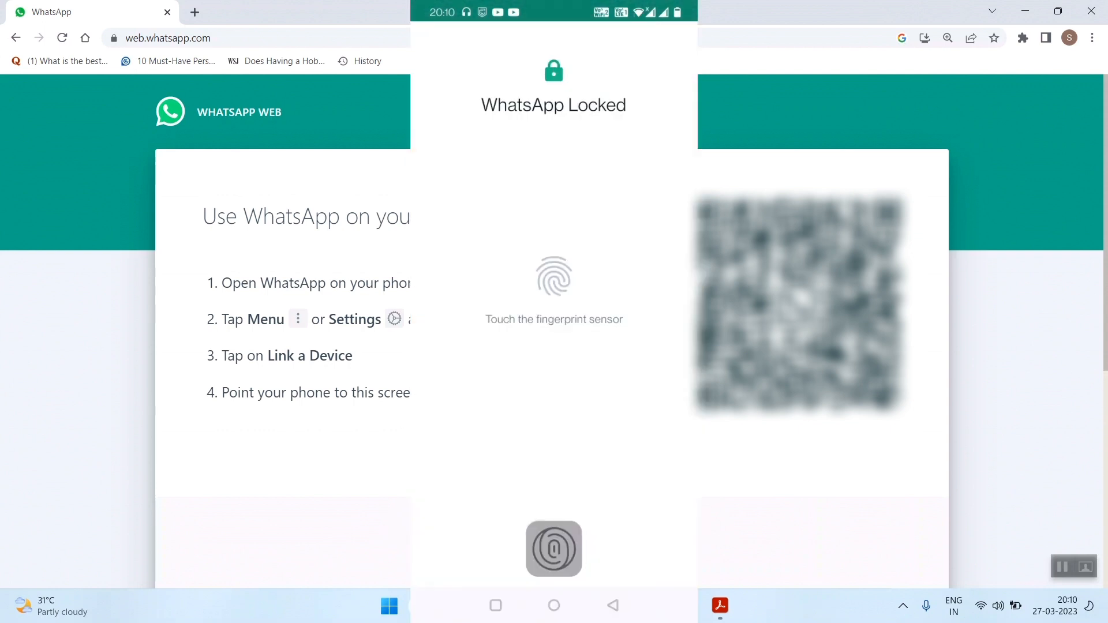
left_click(553, 549)
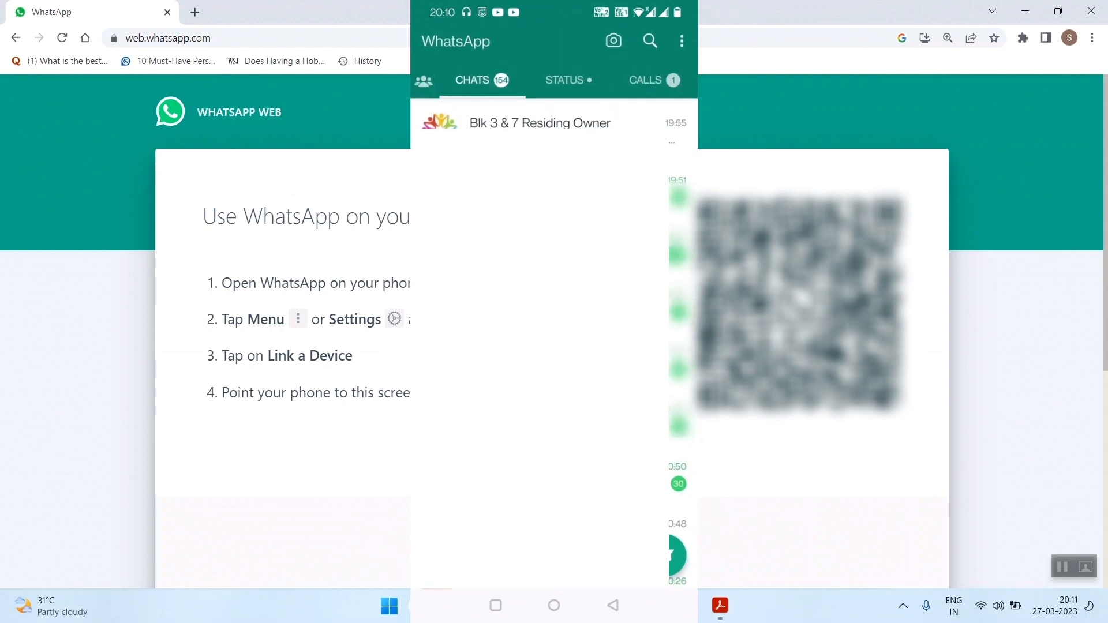
left_click(680, 41)
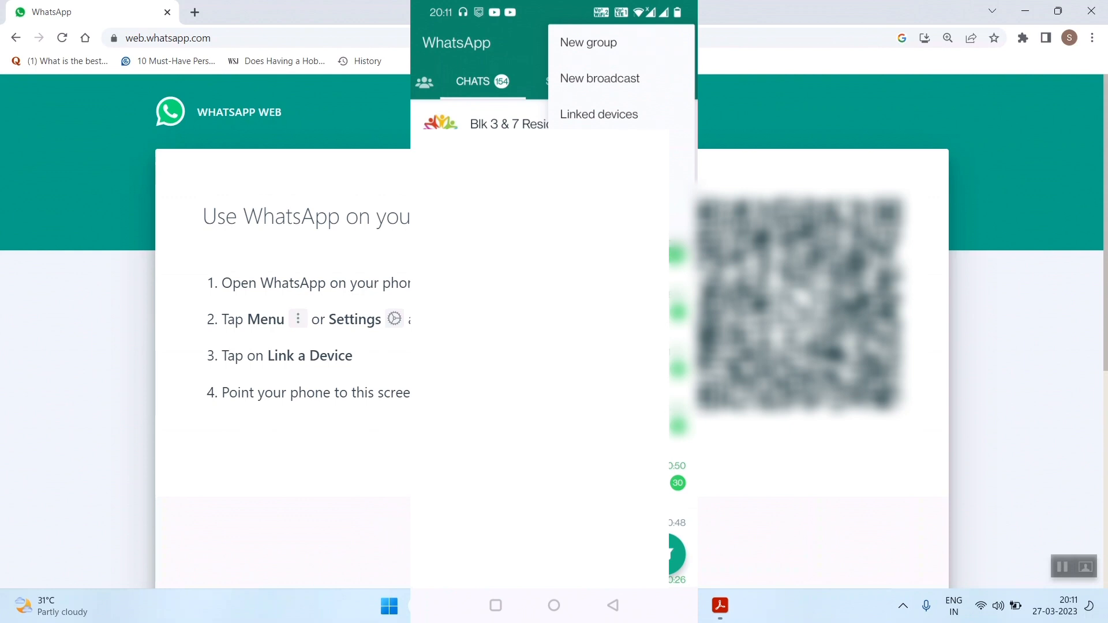
left_click(599, 114)
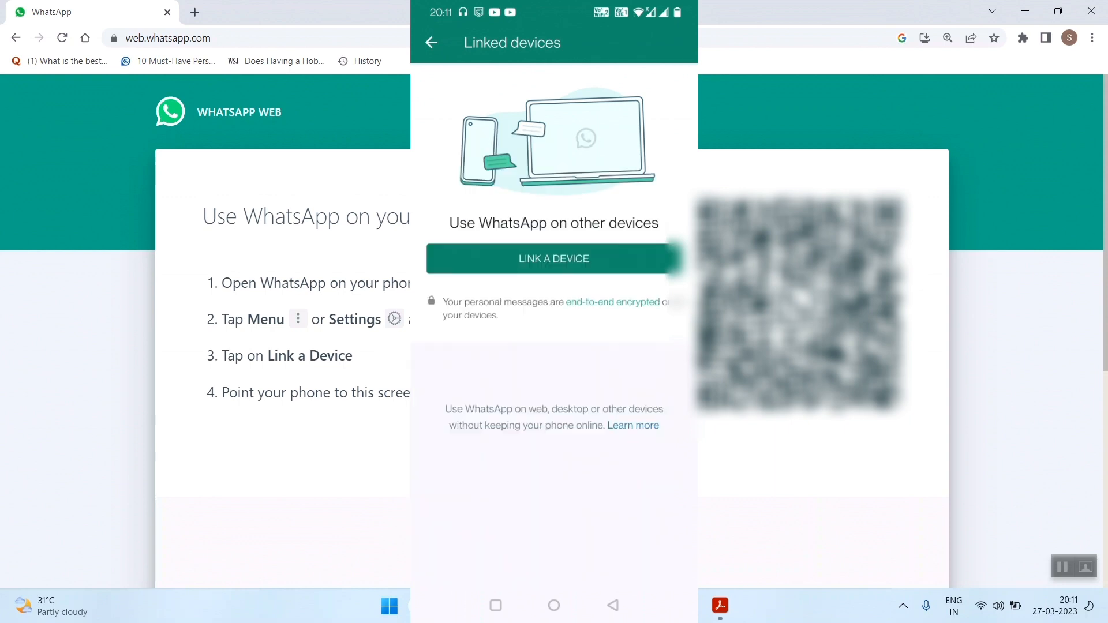
left_click(554, 258)
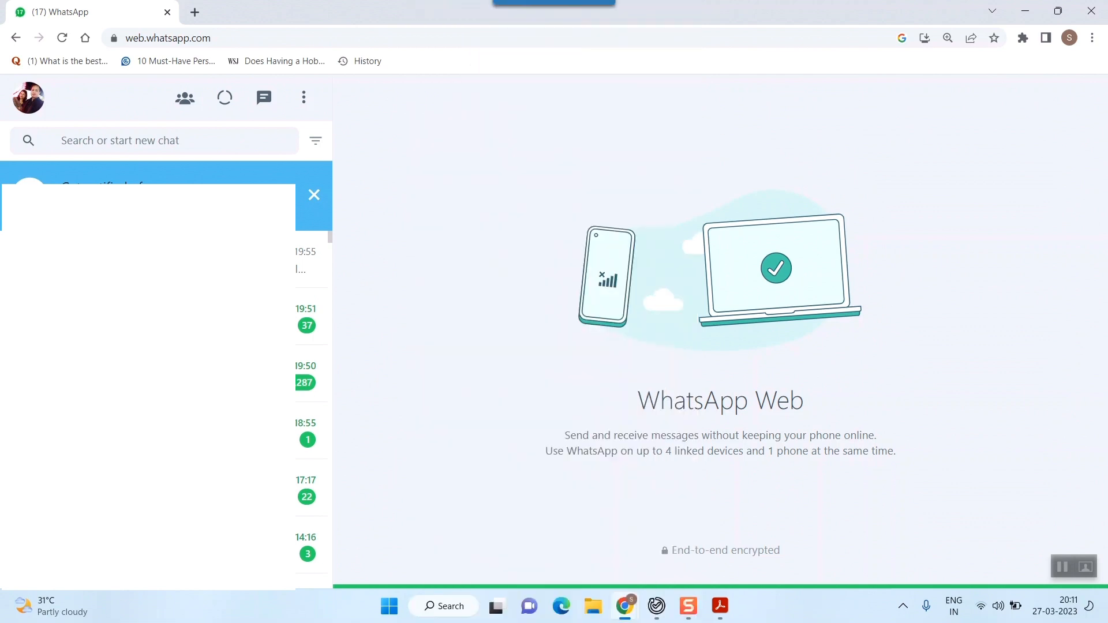
mouse_move(129, 136)
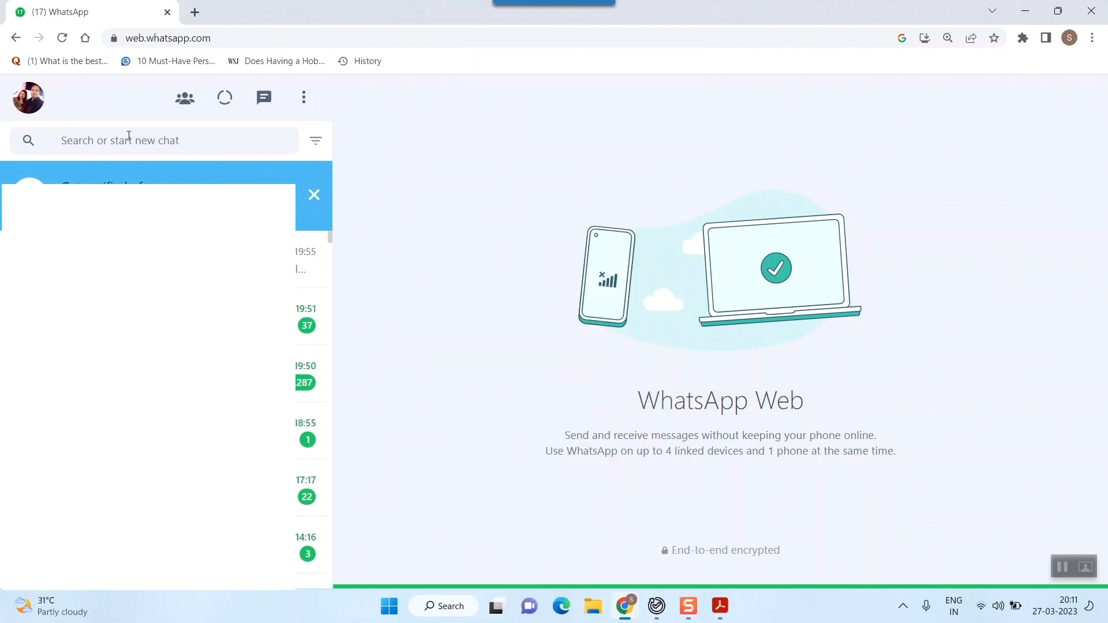
Step: Search 'te', open the test chat, and choose Document from the attachment menu
type("test")
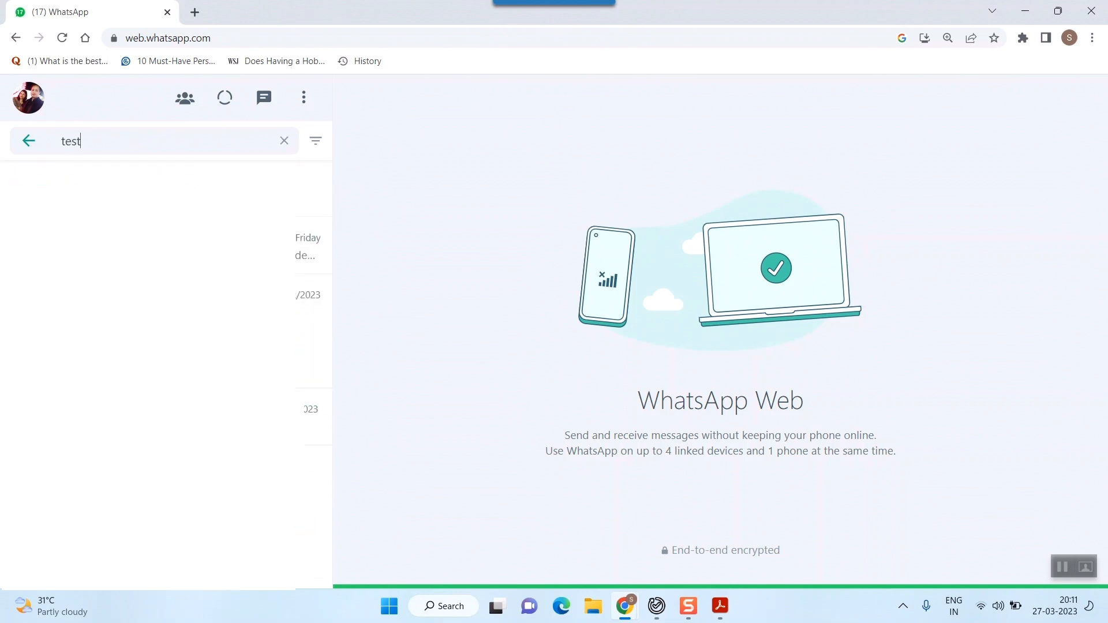
left_click(166, 246)
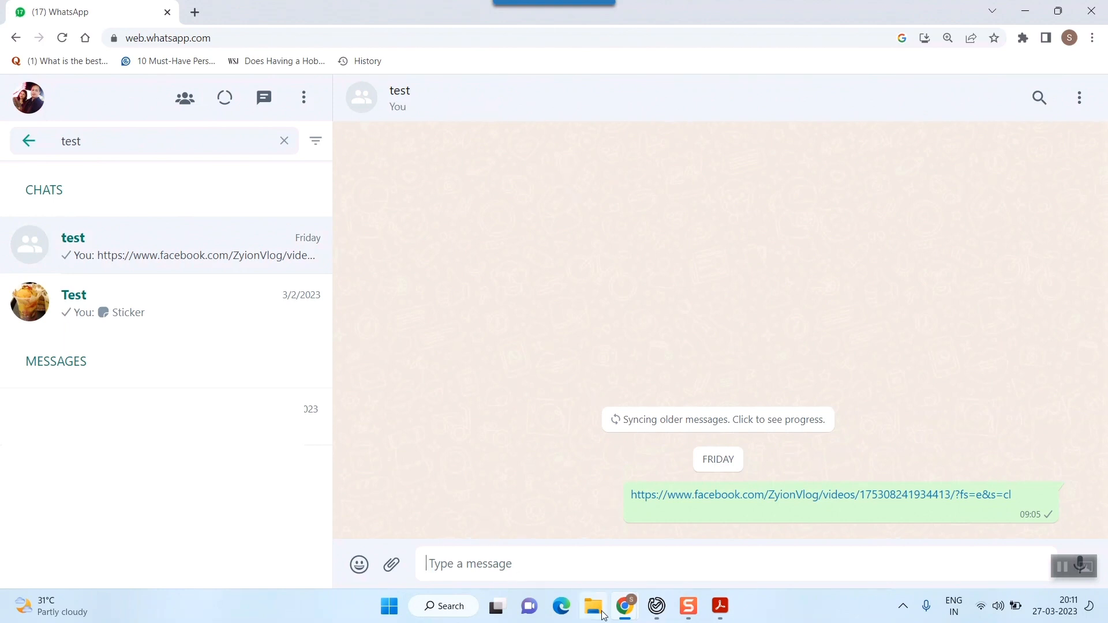
mouse_move(392, 564)
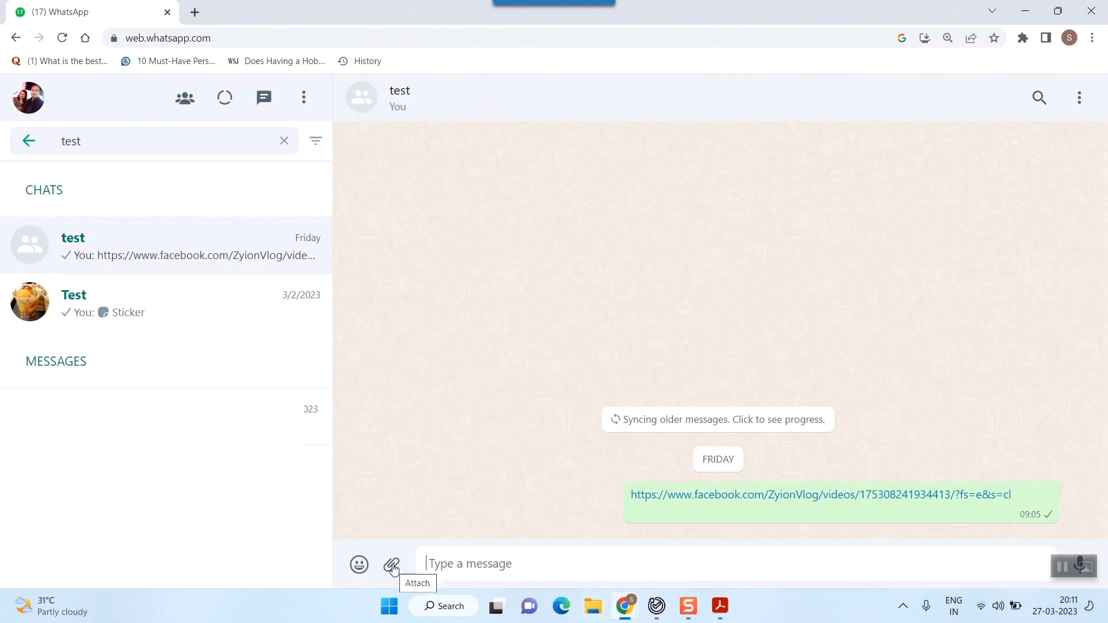
left_click(392, 564)
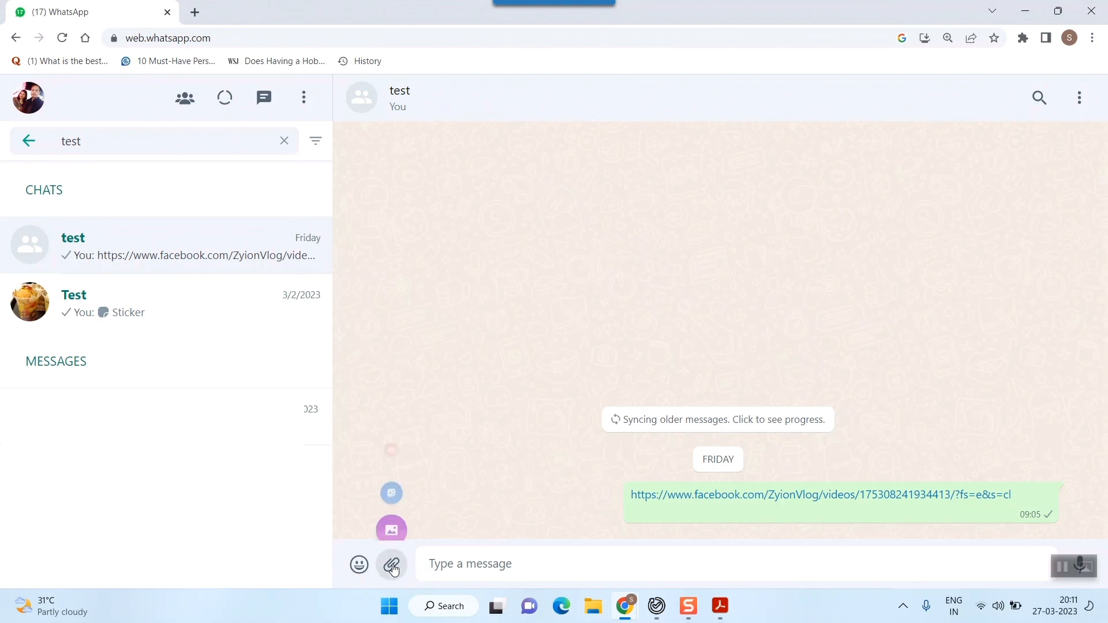
left_click(391, 564)
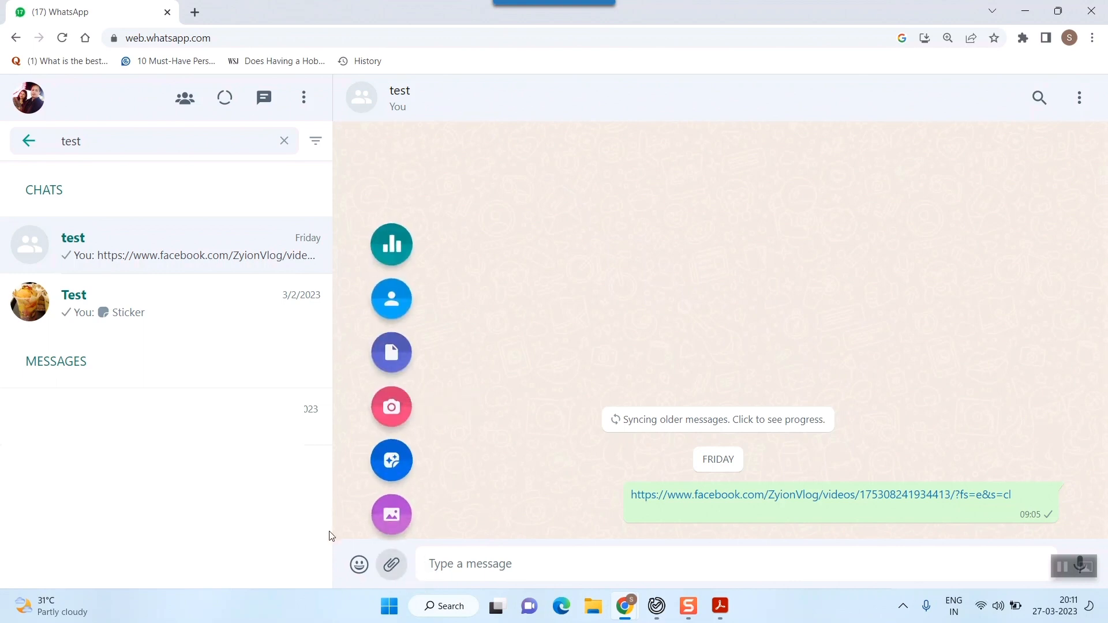
mouse_move(390, 514)
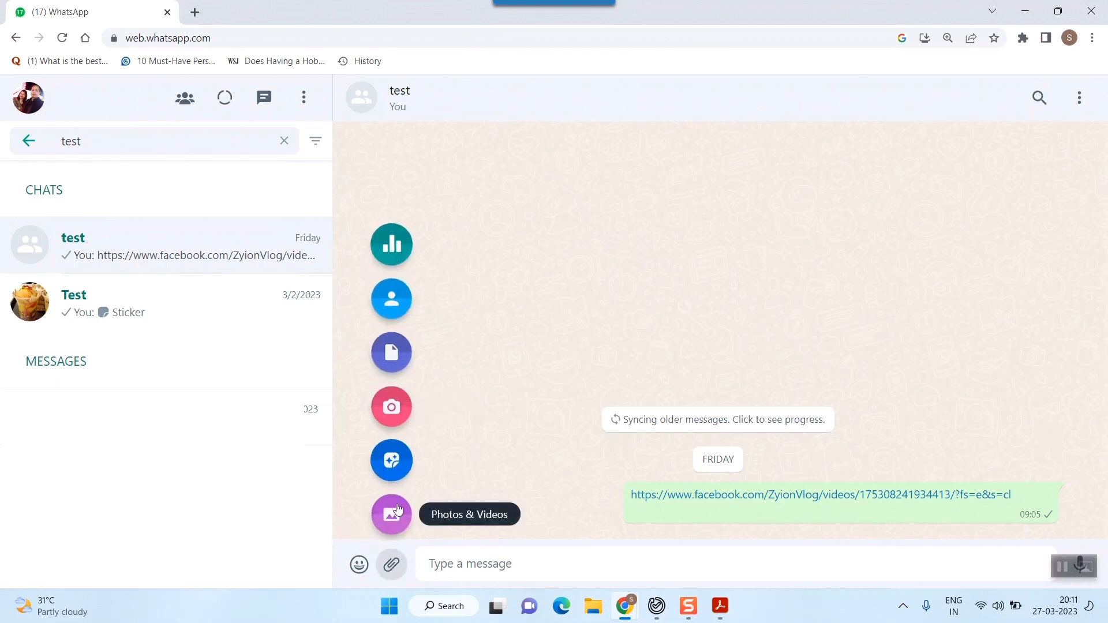
mouse_move(391, 353)
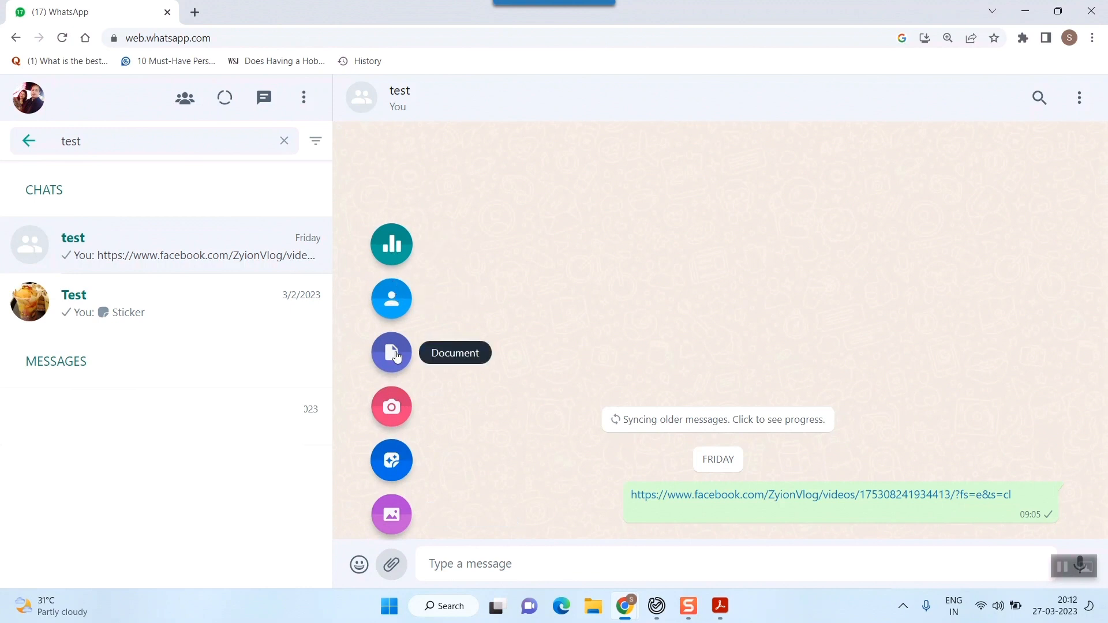
left_click(391, 353)
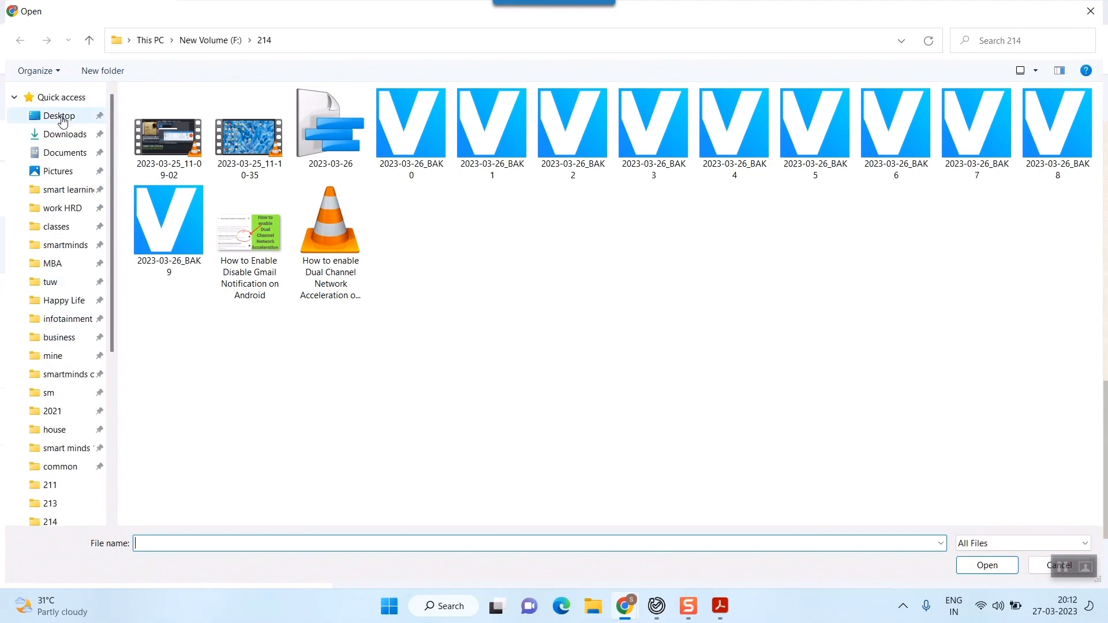
Step: Browse the Desktop folder in the Open dialog to find pdf test.pdf
left_click(60, 115)
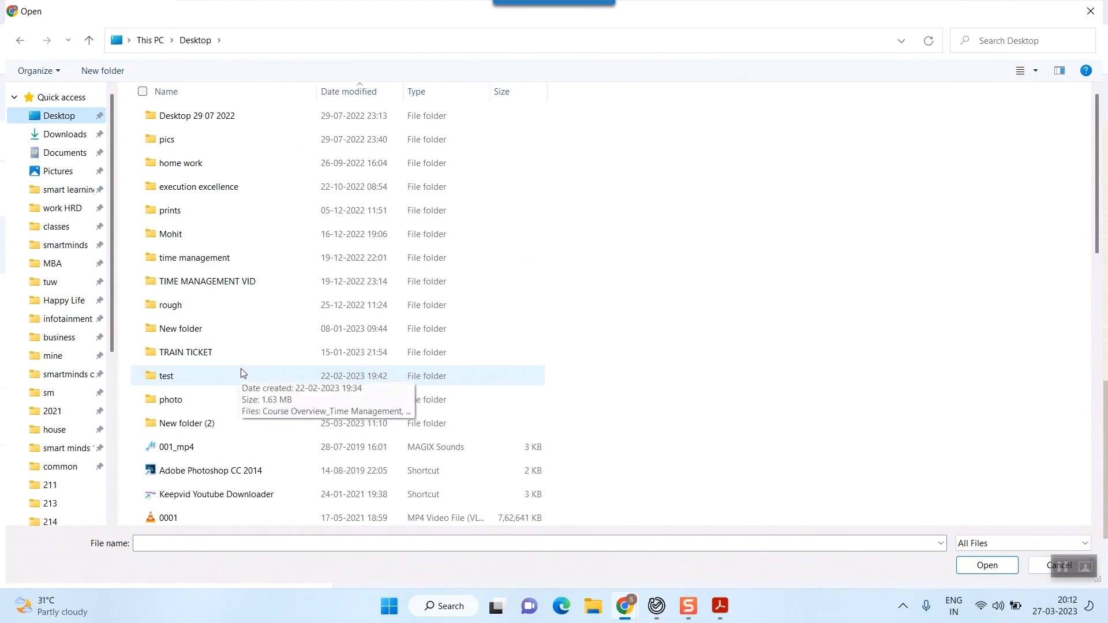
scroll("down", 3)
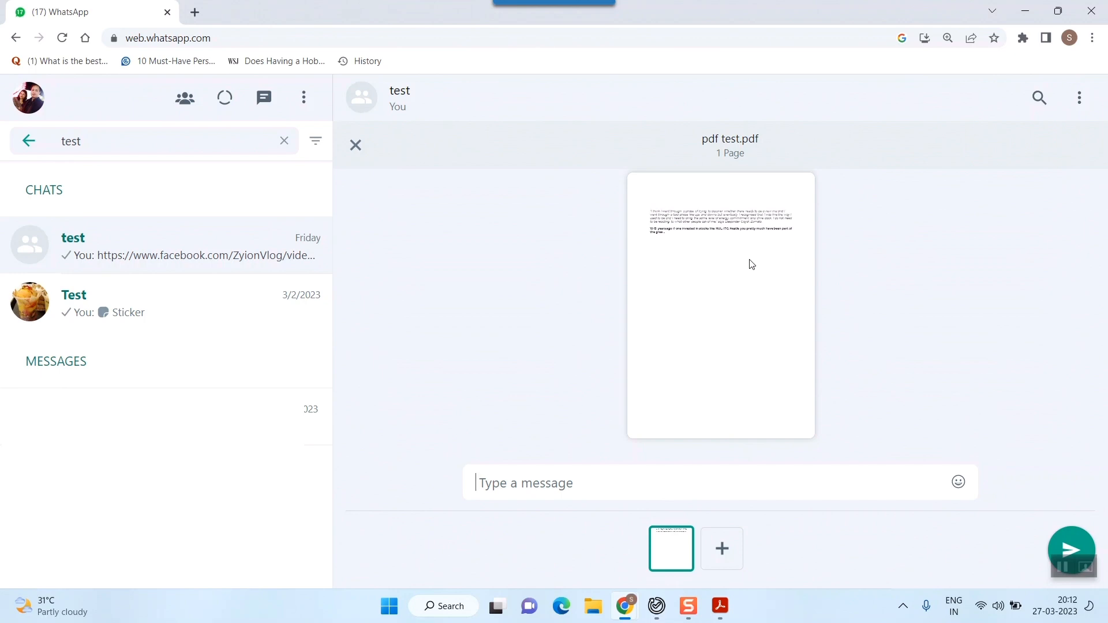
mouse_move(1071, 550)
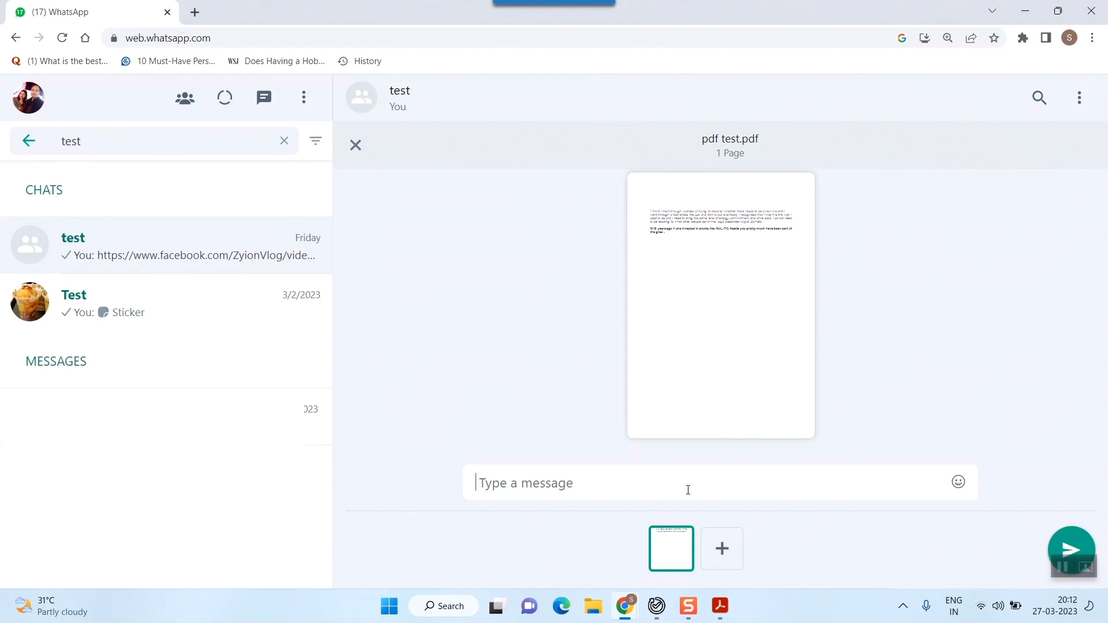
Step: Caption the pdf test.pdf preview 'pdf file' and send it
type("pdf f")
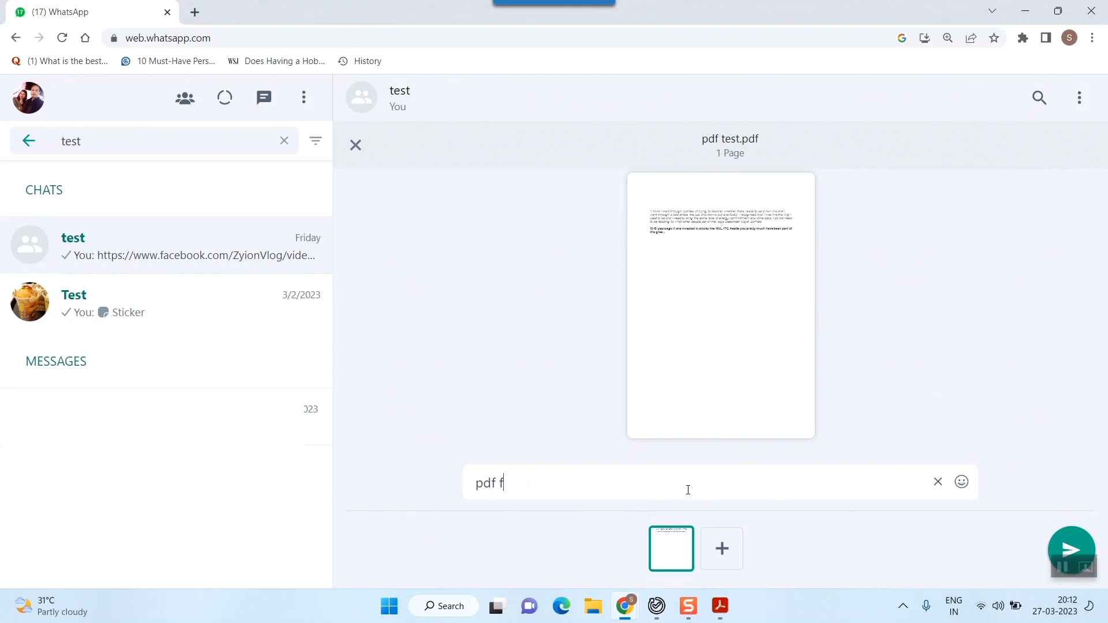
type("ile")
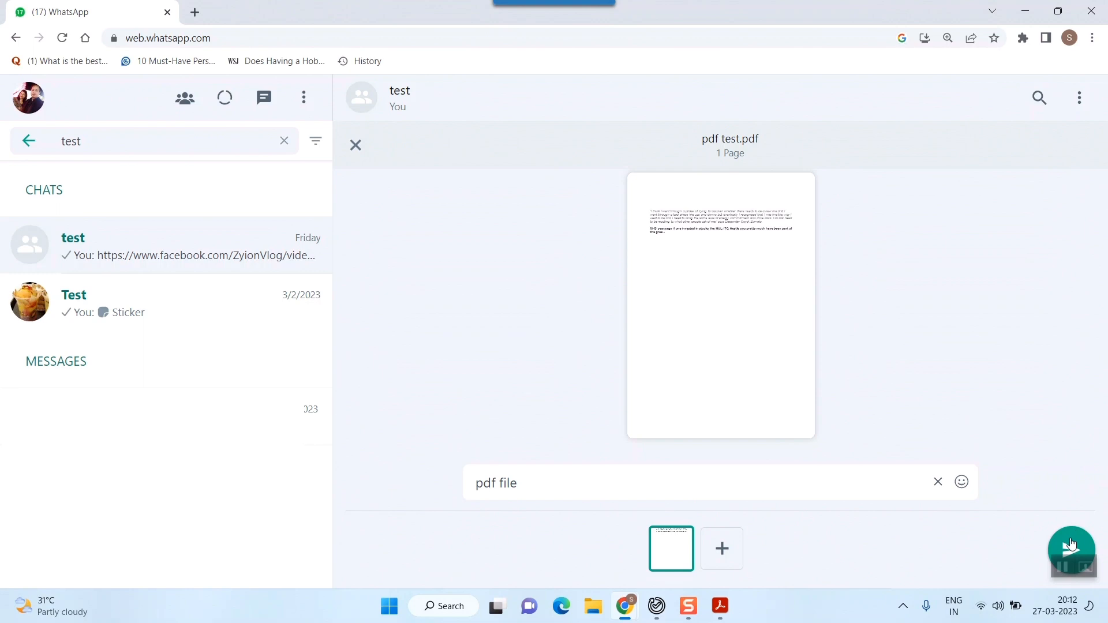
left_click(1071, 549)
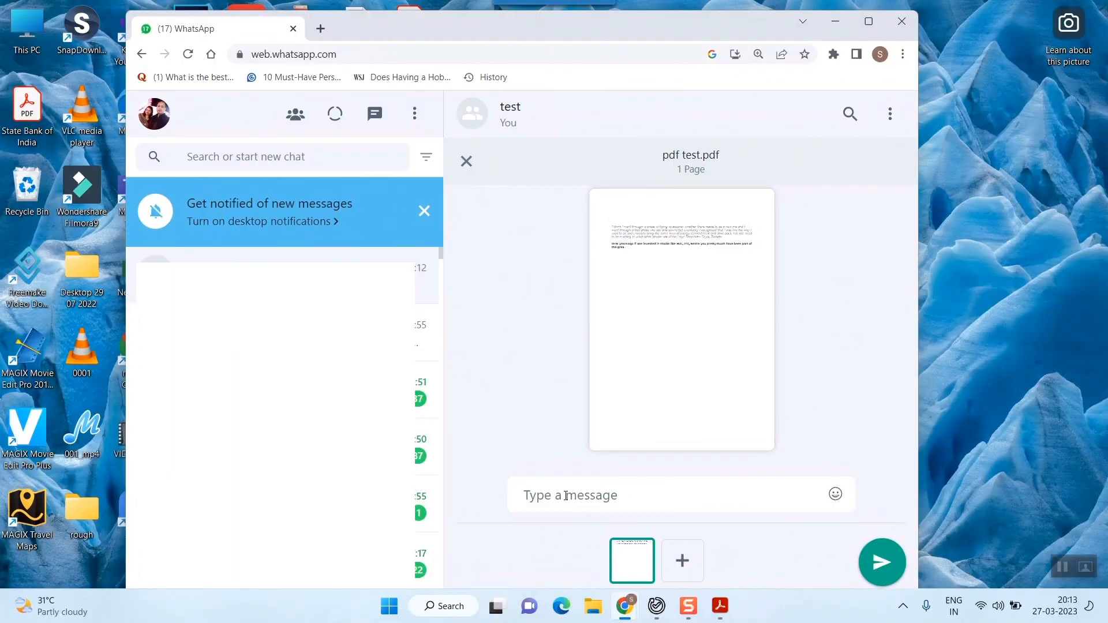
Step: Send the pdf test.pdf preview again with the caption 'pdf file'
type("pdf file")
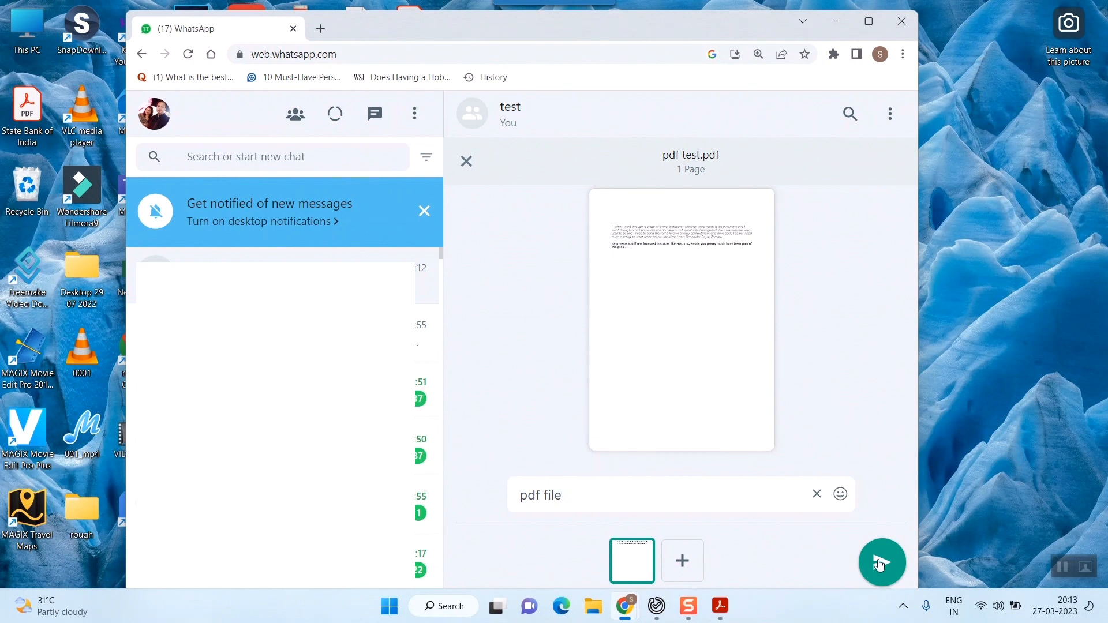
left_click(882, 561)
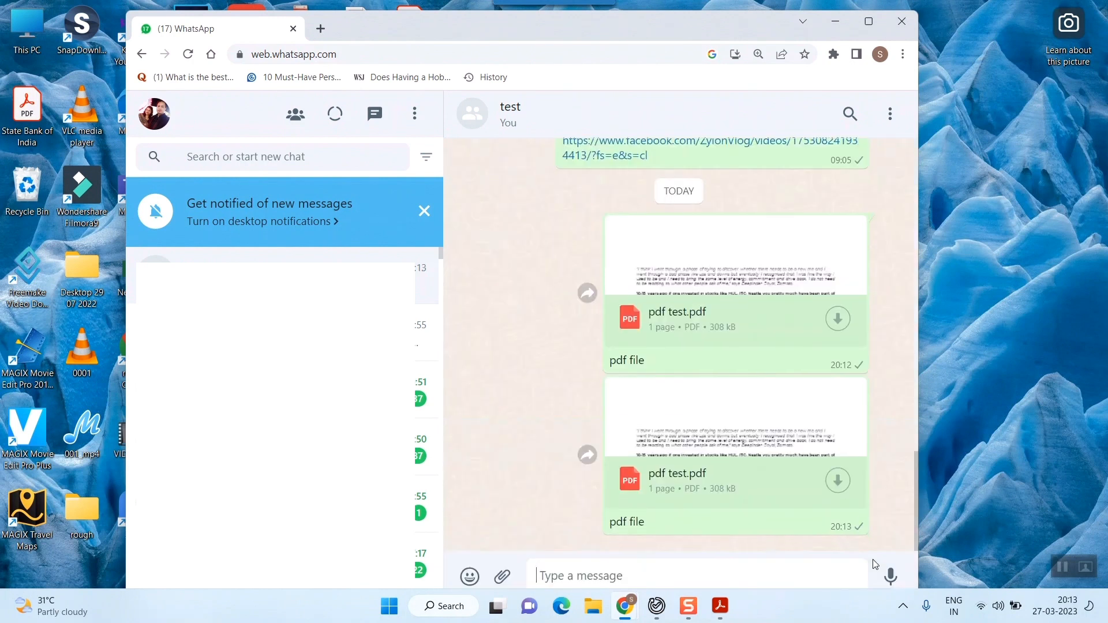
mouse_move(865, 566)
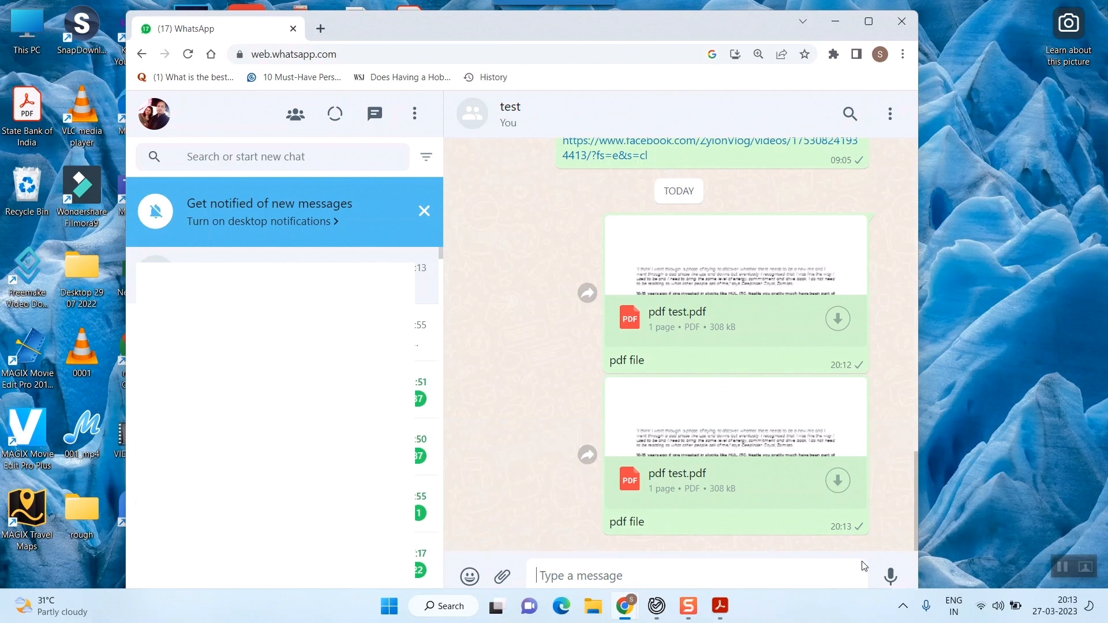
mouse_move(853, 562)
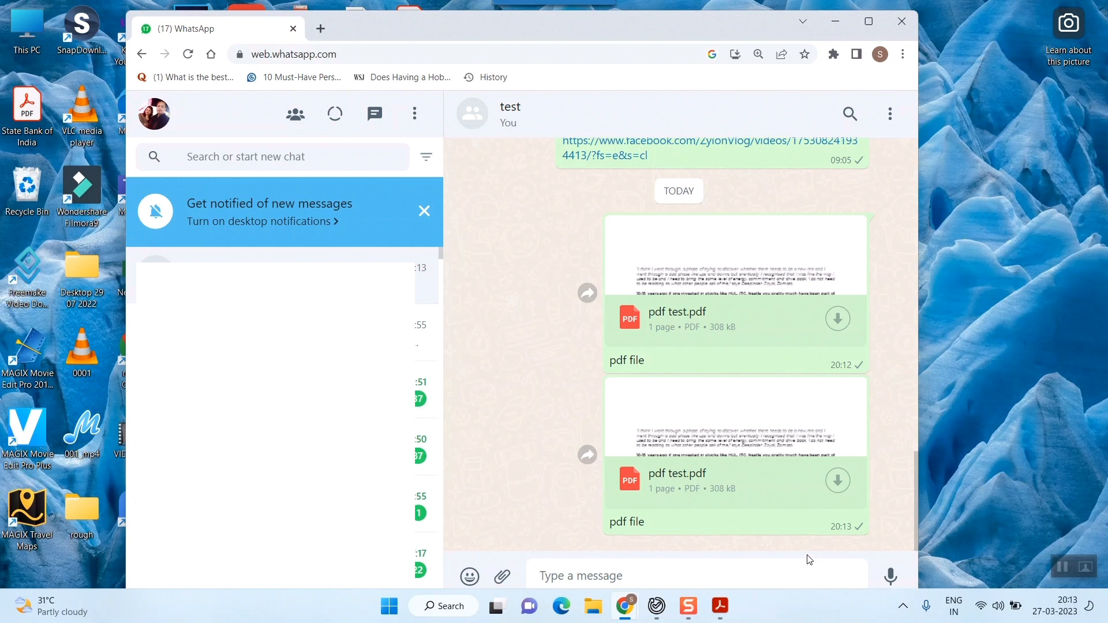
mouse_move(815, 543)
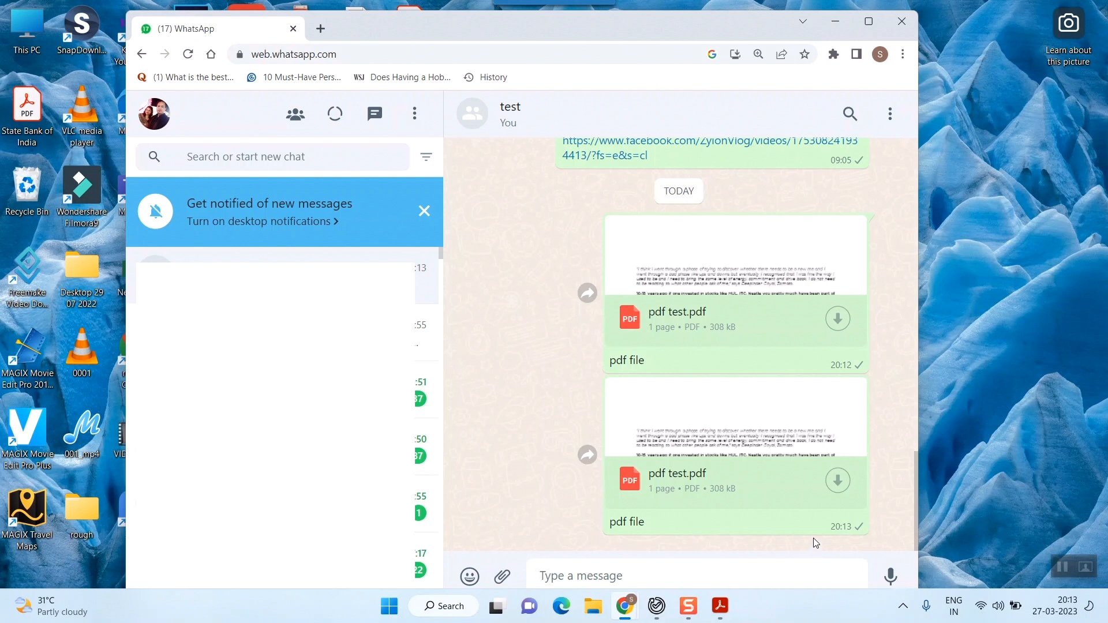